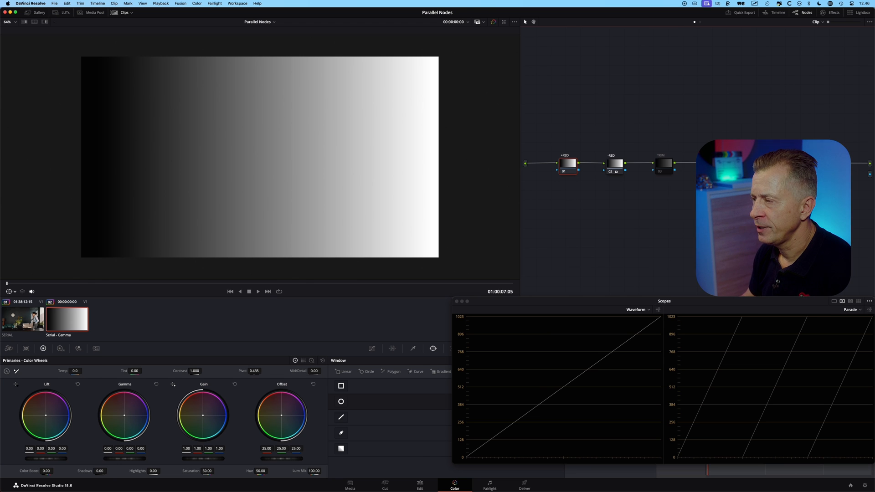
mouse_move(565, 200)
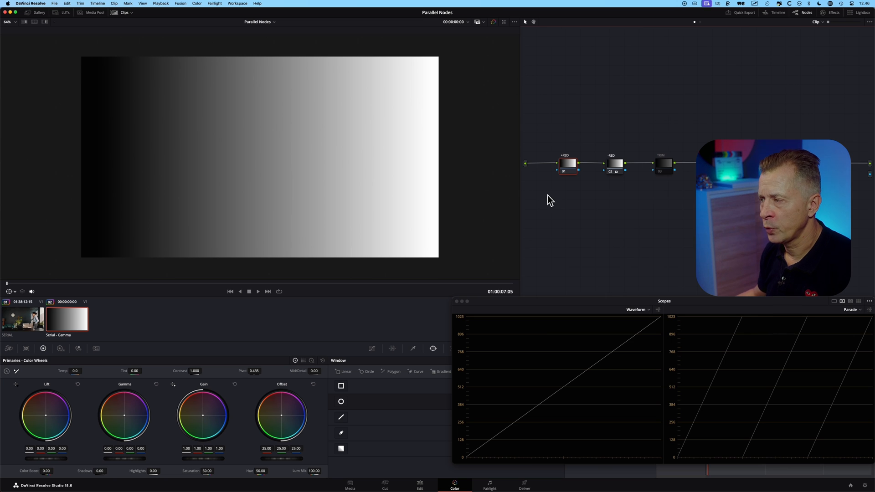
mouse_move(536, 176)
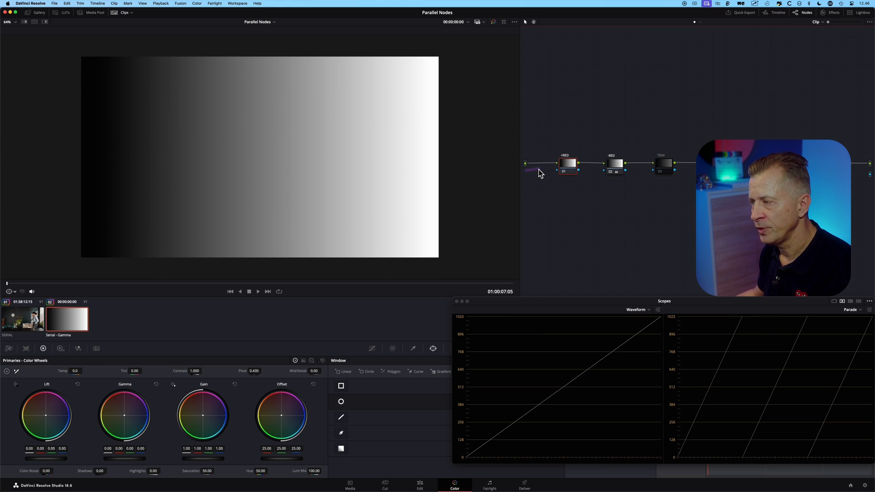
mouse_move(569, 171)
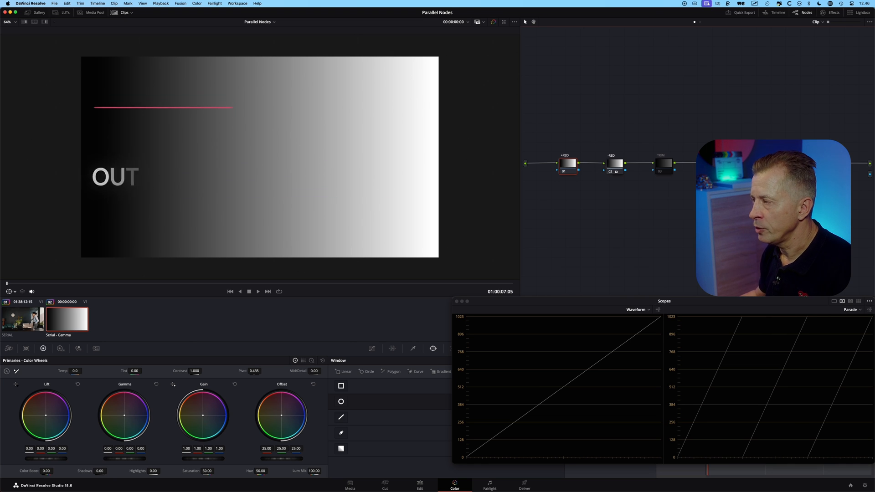
Select the +RED node and set its Gamma red value to 0.75.
click(613, 164)
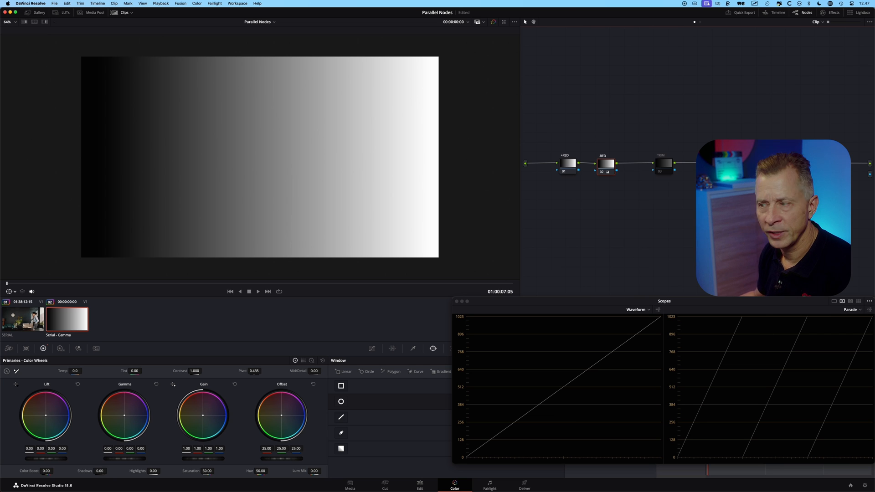
mouse_move(599, 162)
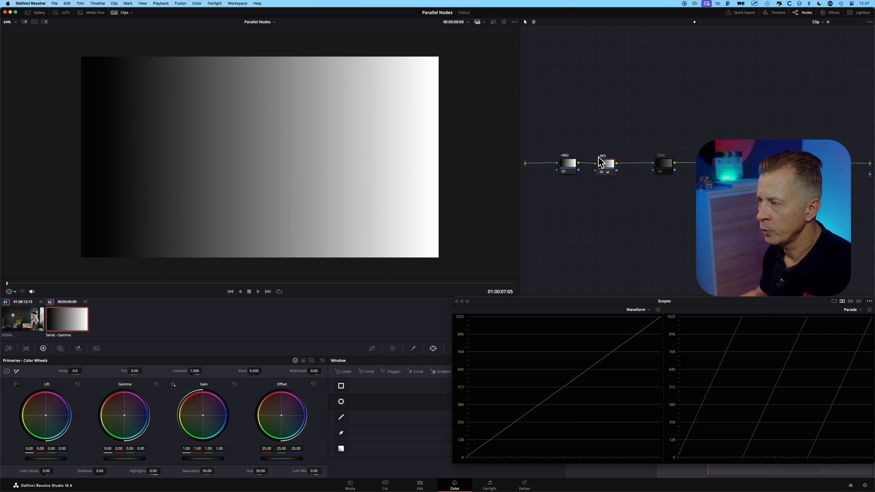
click(567, 164)
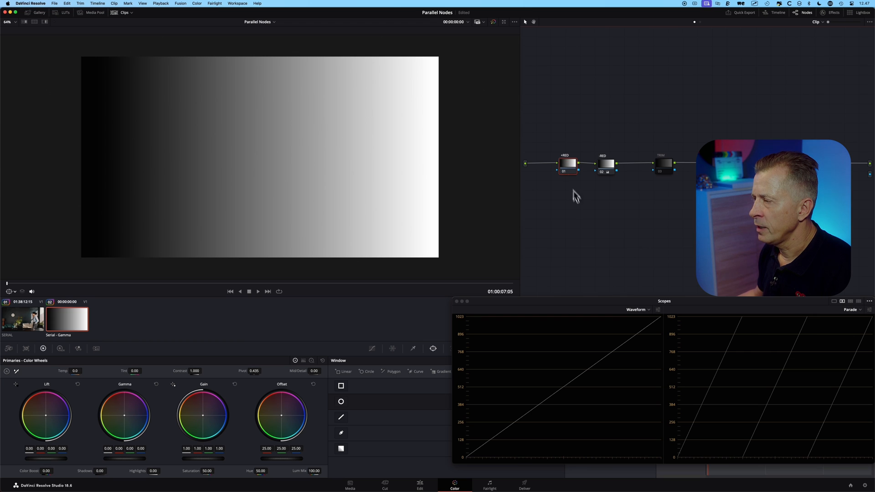
mouse_move(657, 327)
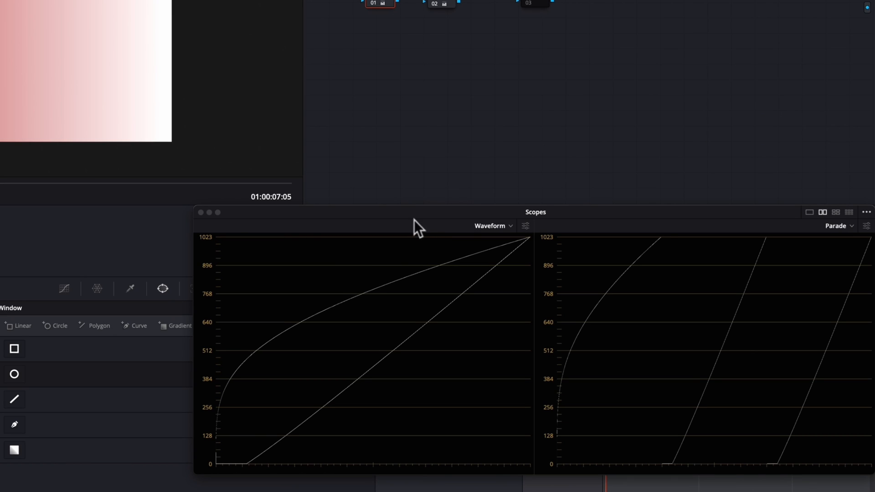
mouse_move(278, 332)
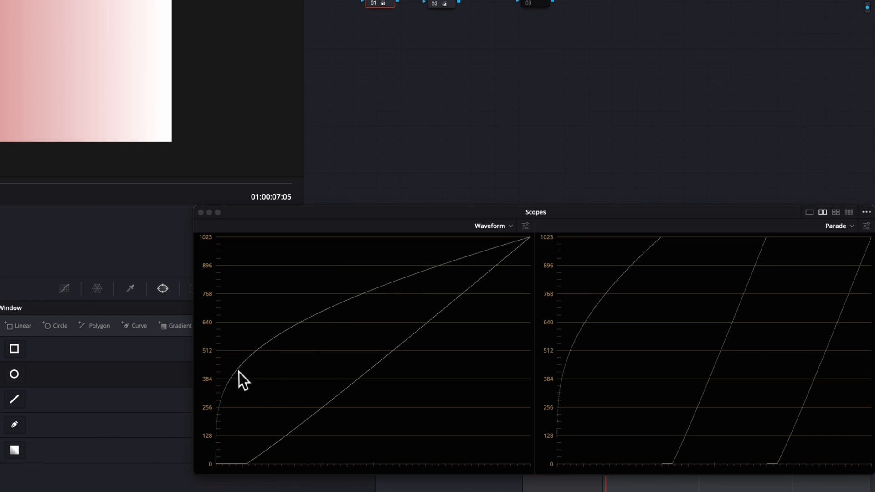
mouse_move(563, 393)
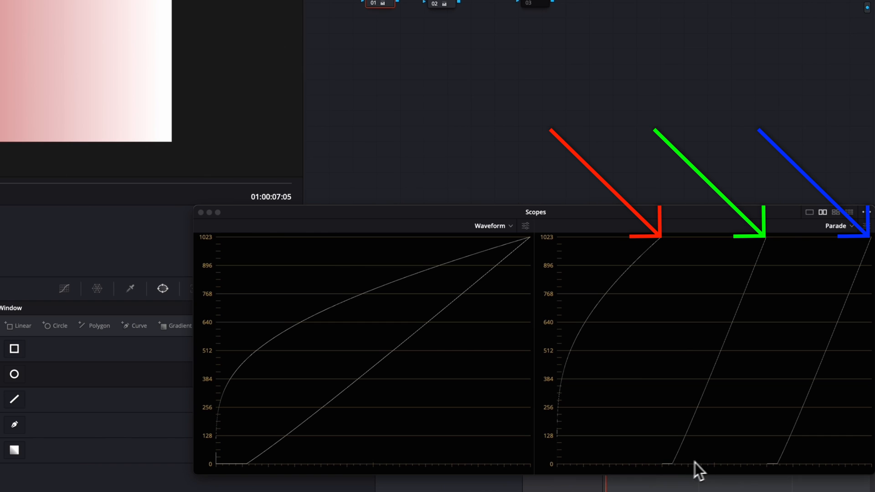
mouse_move(678, 472)
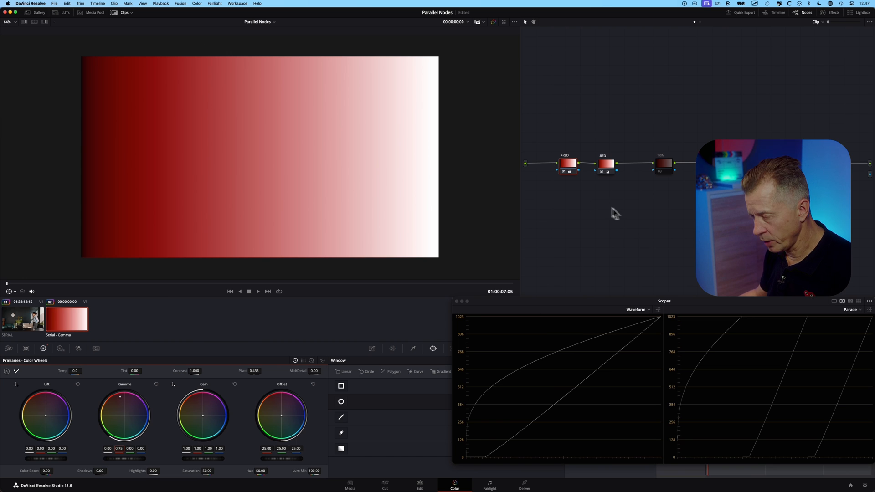
key(cmd+d)
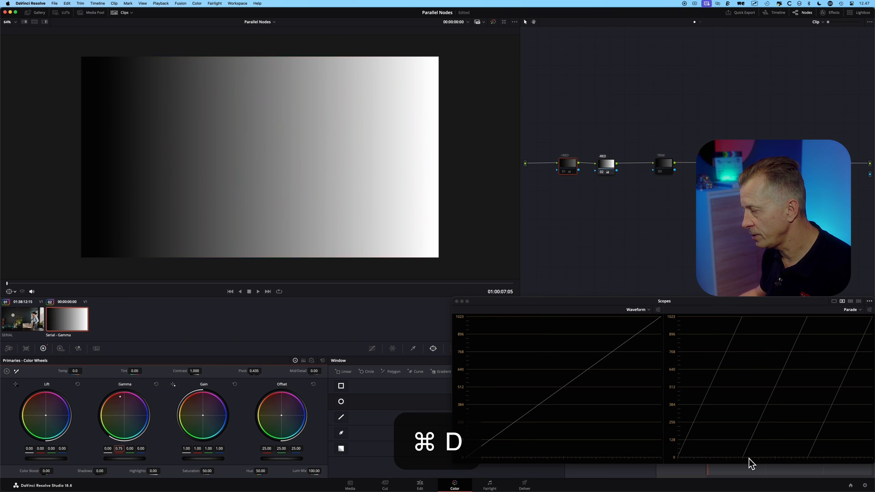
key(cmd+d)
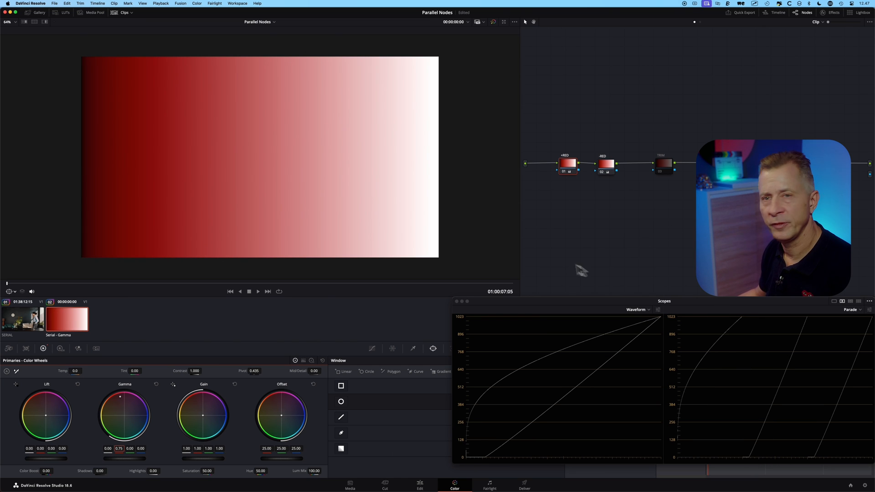
mouse_move(536, 231)
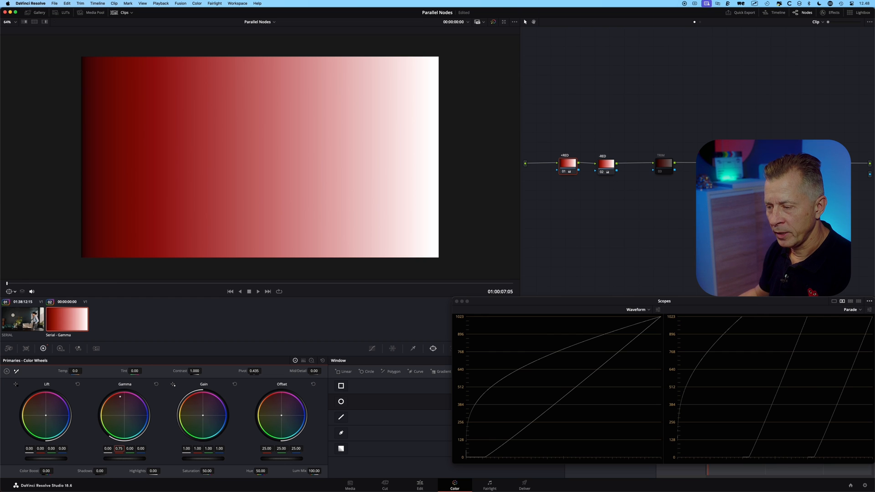
mouse_move(299, 483)
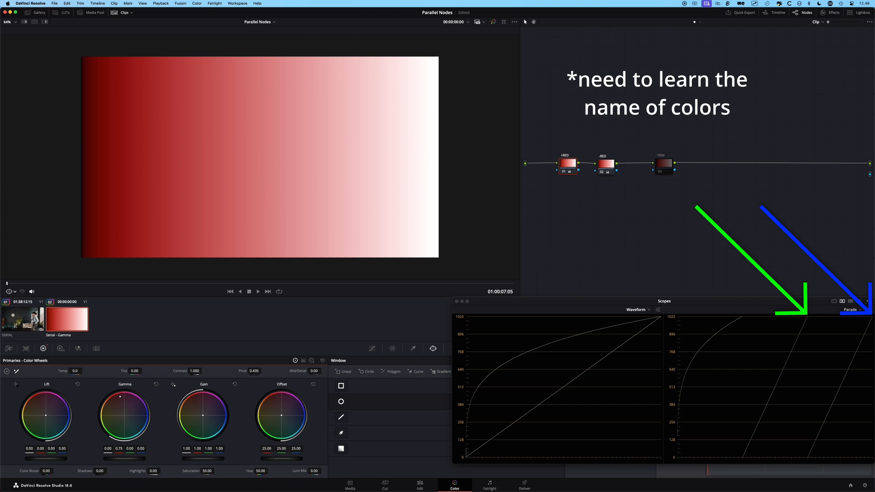
key(cmd+d)
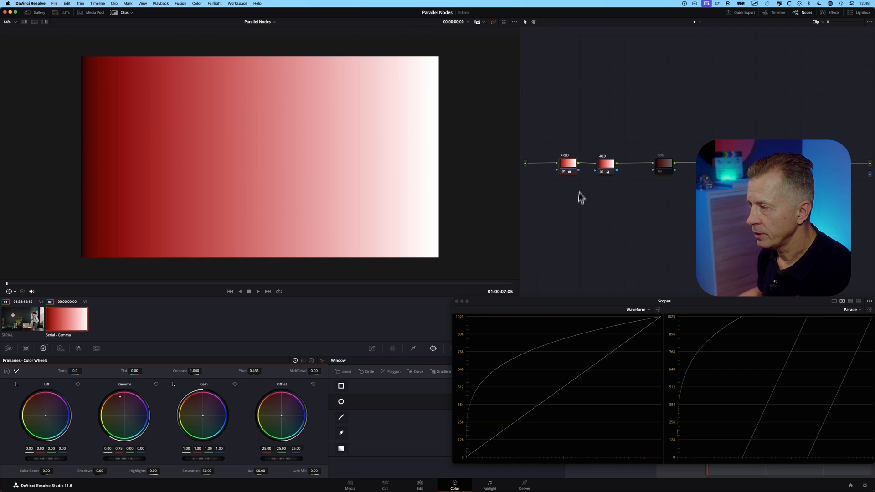
Set the -RED node's Gamma red to -0.75, toggling +RED off and on to compare.
click(608, 163)
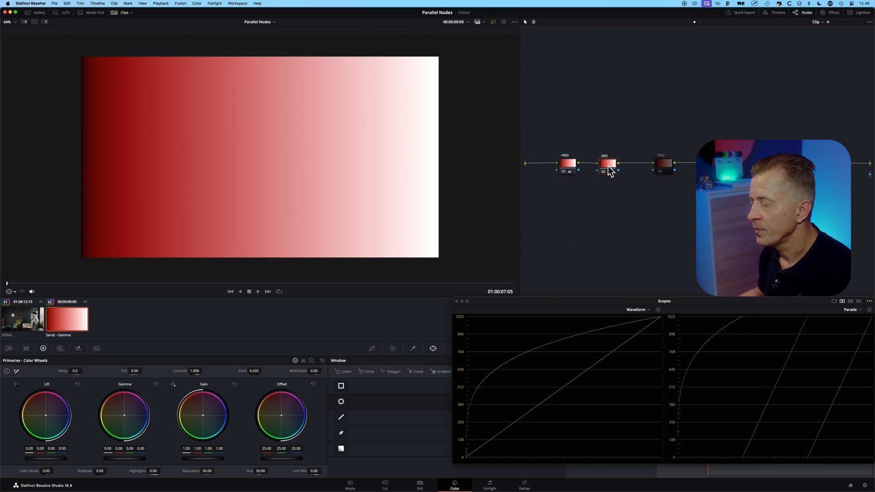
mouse_move(577, 170)
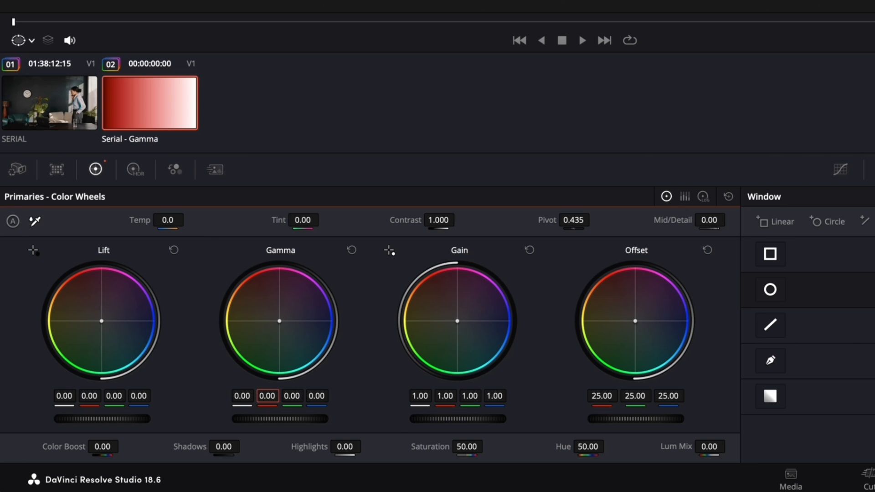
click(266, 396)
text(-0.75)
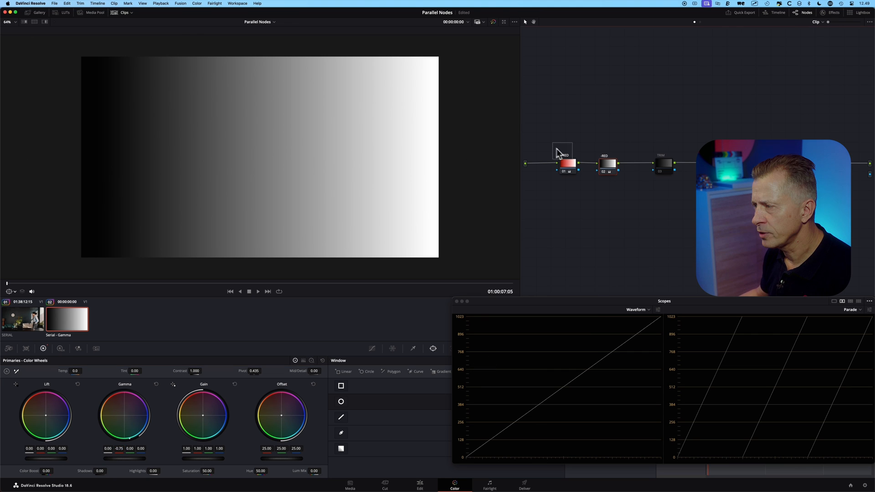
key(cmd+d)
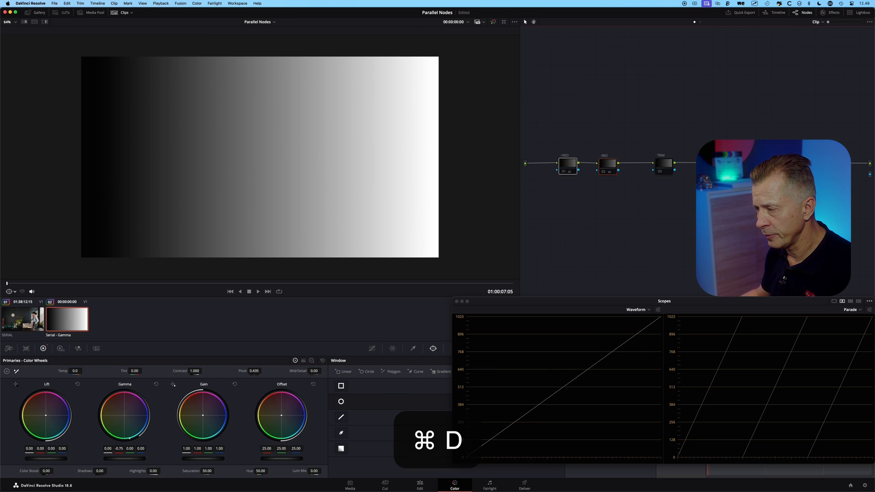
key(cmd+d)
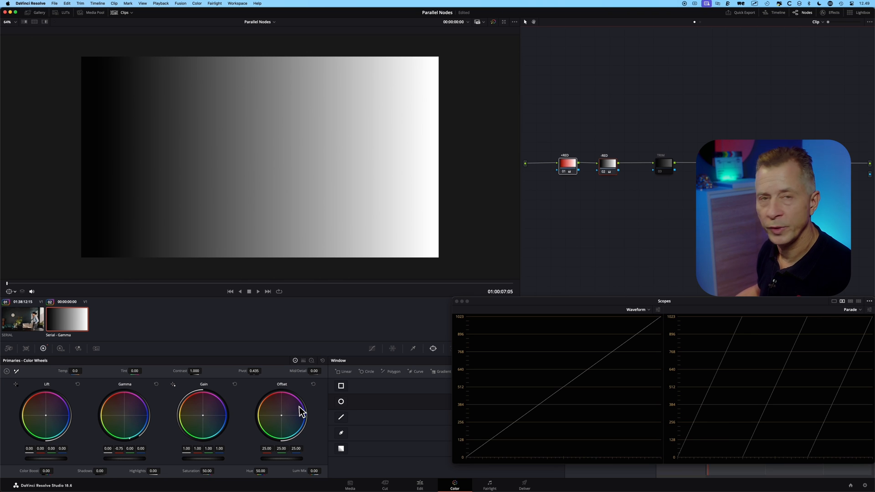
mouse_move(518, 231)
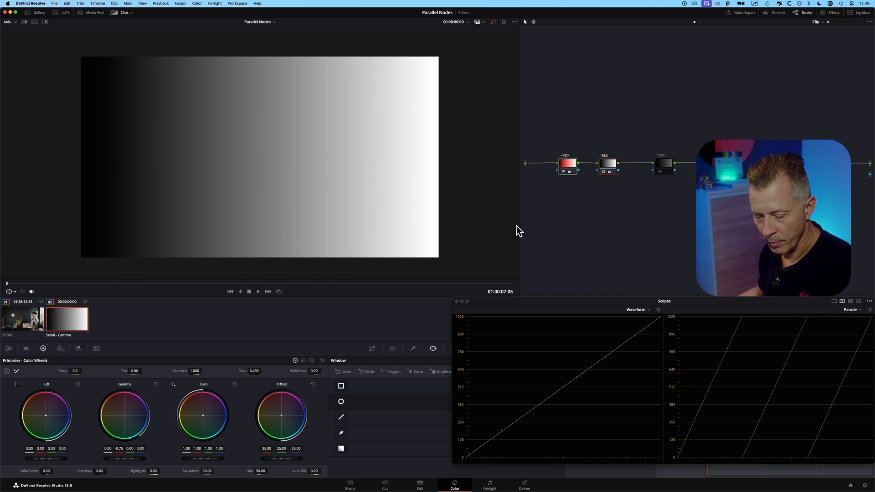
mouse_move(397, 284)
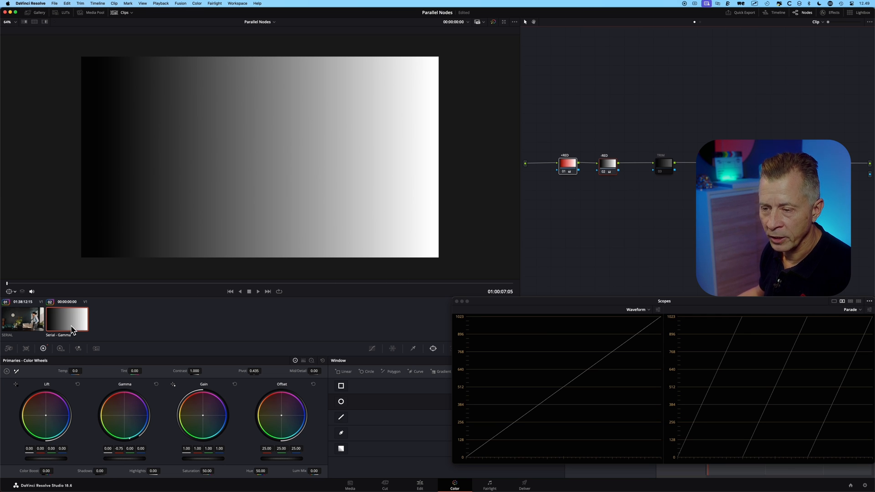
Load the gray ramp clip's Parallel - Gamma grade version.
right_click(65, 319)
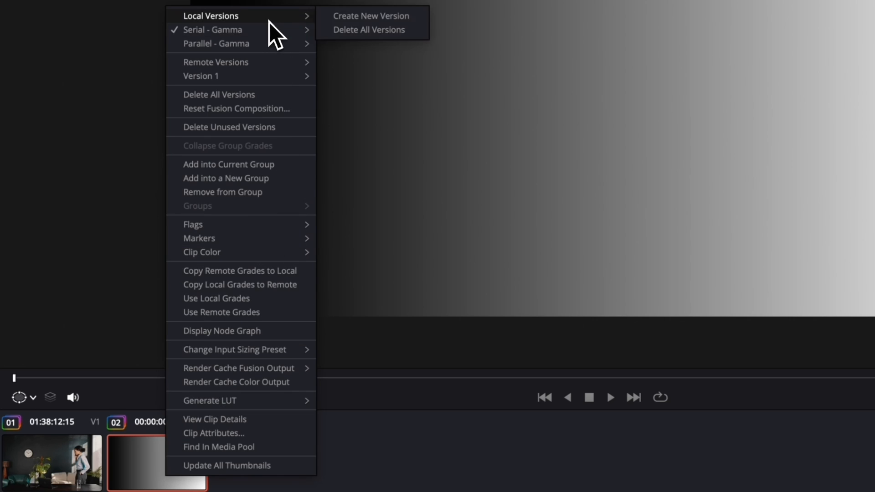
mouse_move(371, 16)
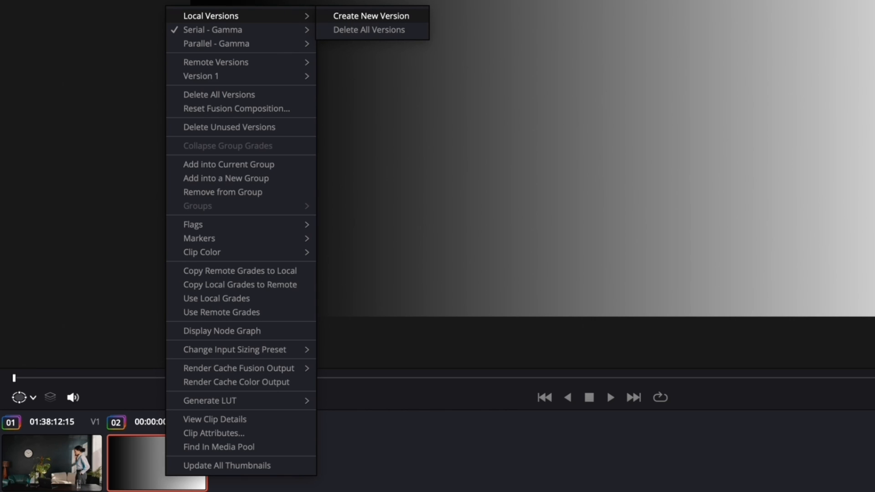
mouse_move(217, 43)
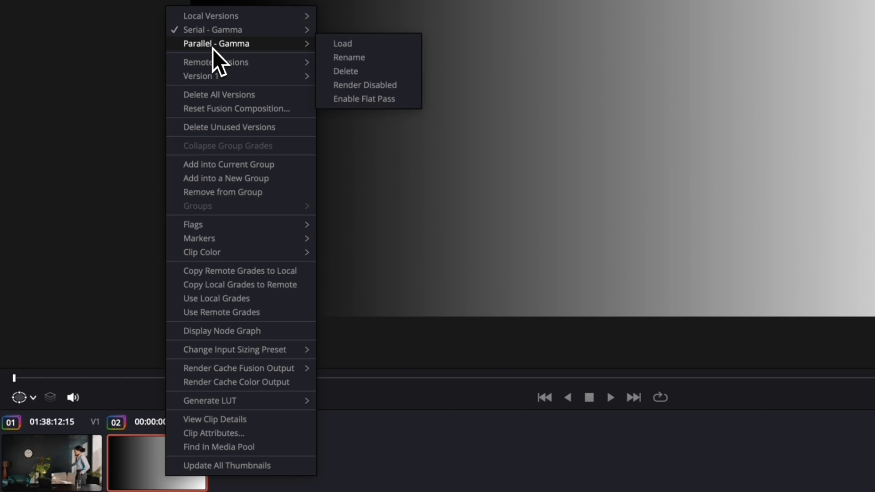
click(342, 43)
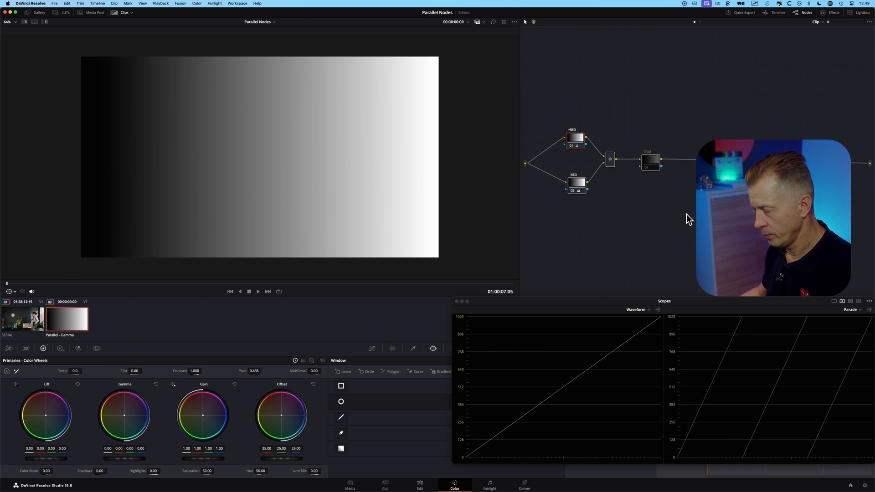
Grade the parallel +RED node toward red and the -RED node toward cyan.
key(alt+p)
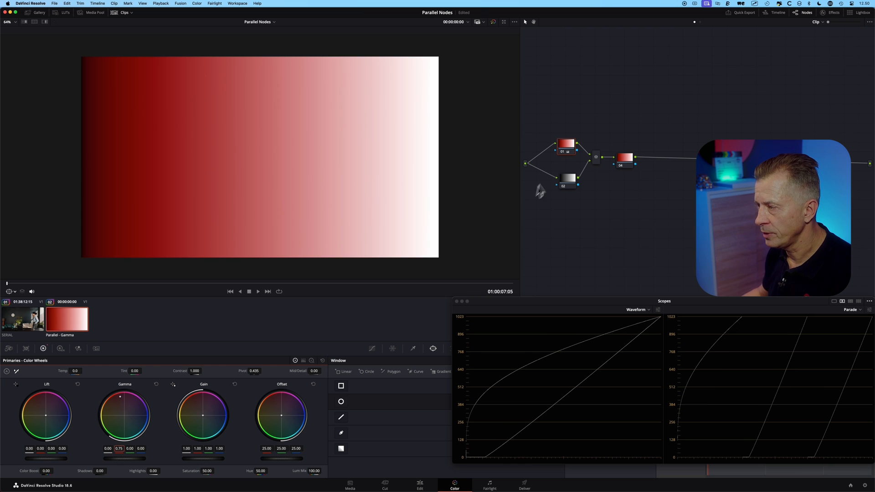
click(568, 178)
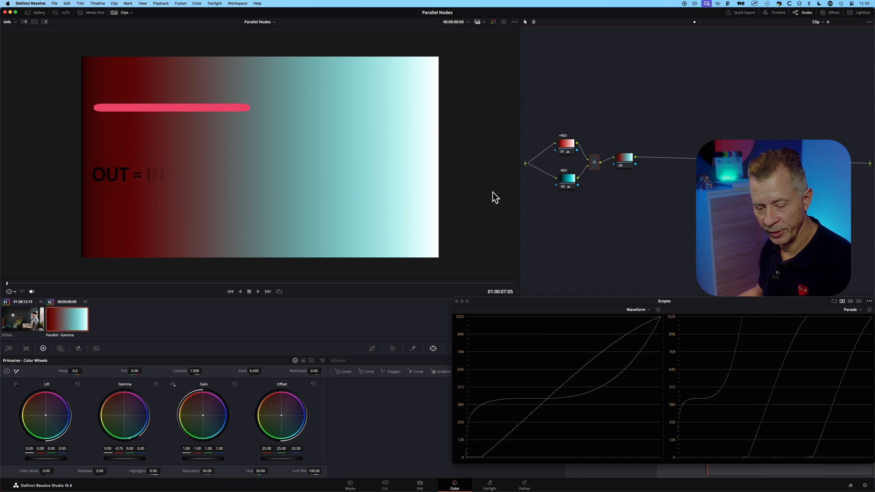
key(cmd+n)
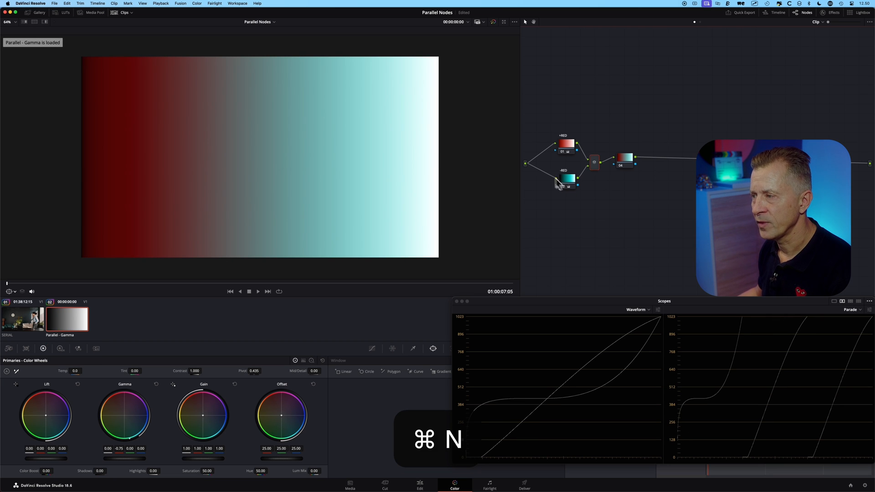
Label node 04 LOOK with Lift 0.04 and Gain 0.95, then open the SERIAL office clip.
click(566, 178)
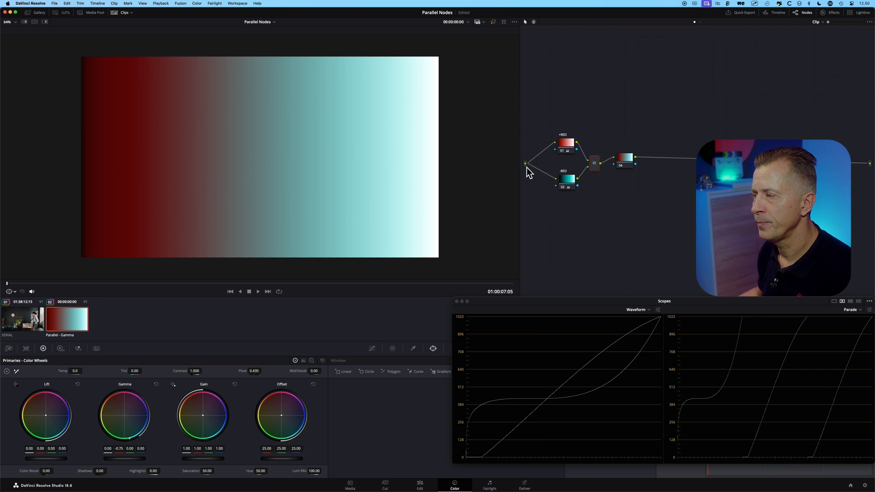
mouse_move(567, 193)
text(LOOK)
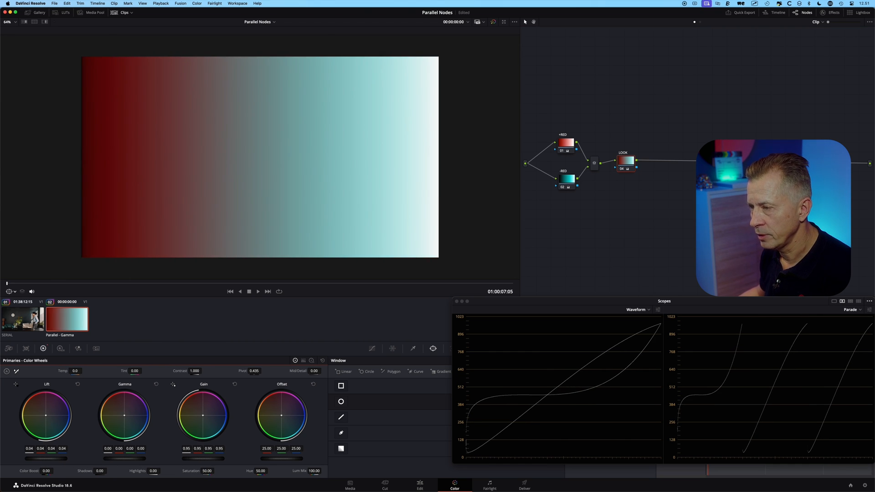
key(cmd+d)
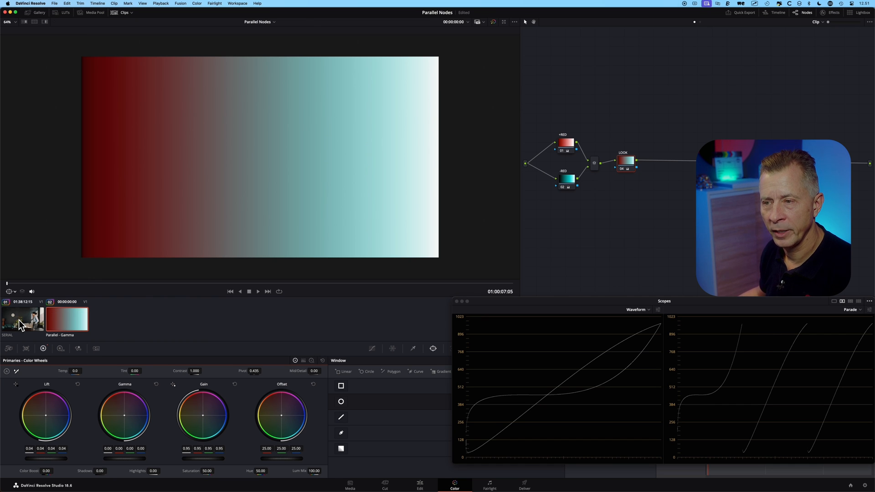
click(22, 319)
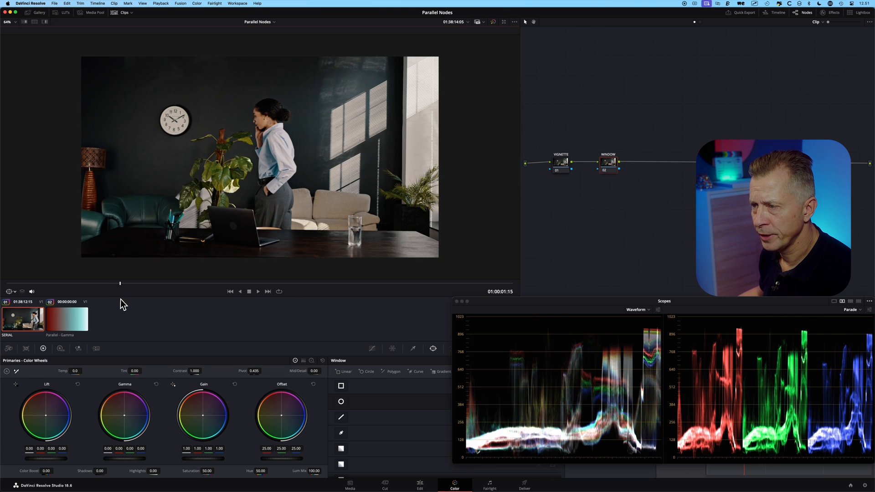
Select the office clip's WINDOW node and add an oval window to the VIGNETTE node.
click(560, 161)
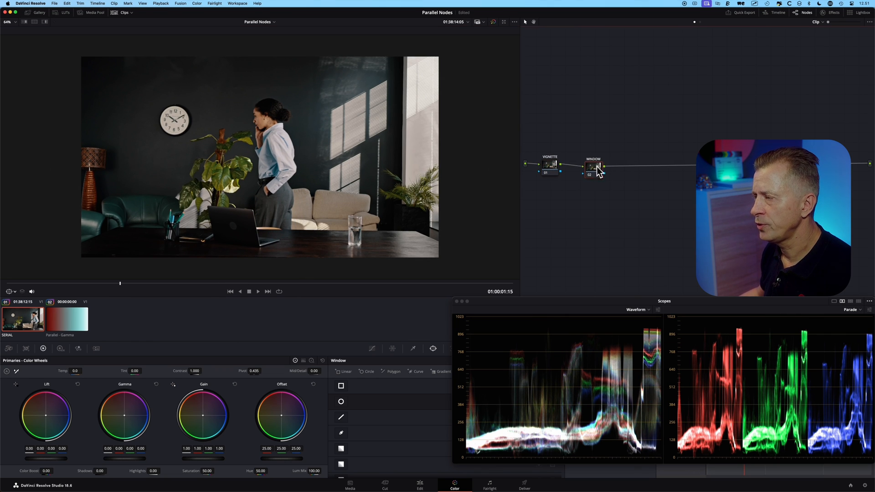
mouse_move(339, 313)
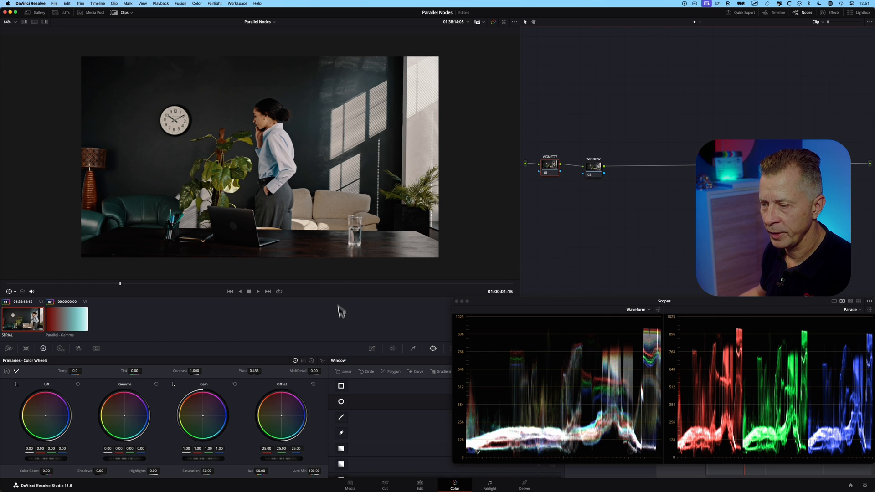
mouse_move(341, 408)
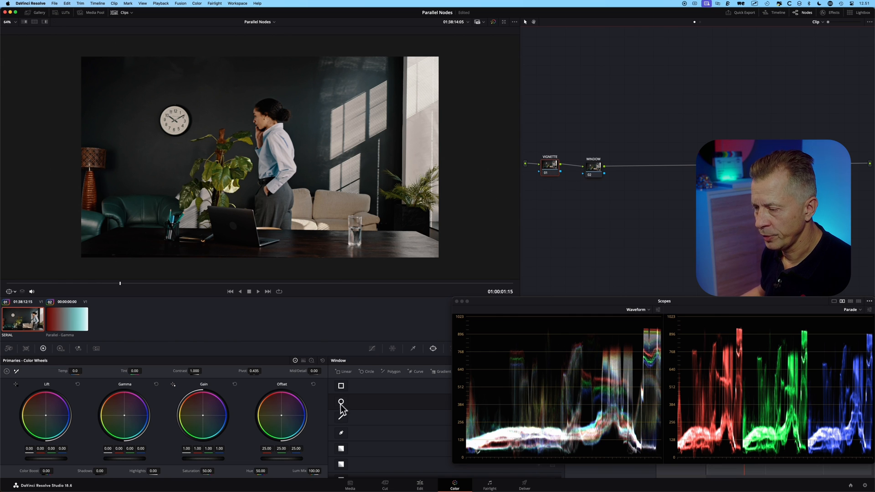
click(341, 401)
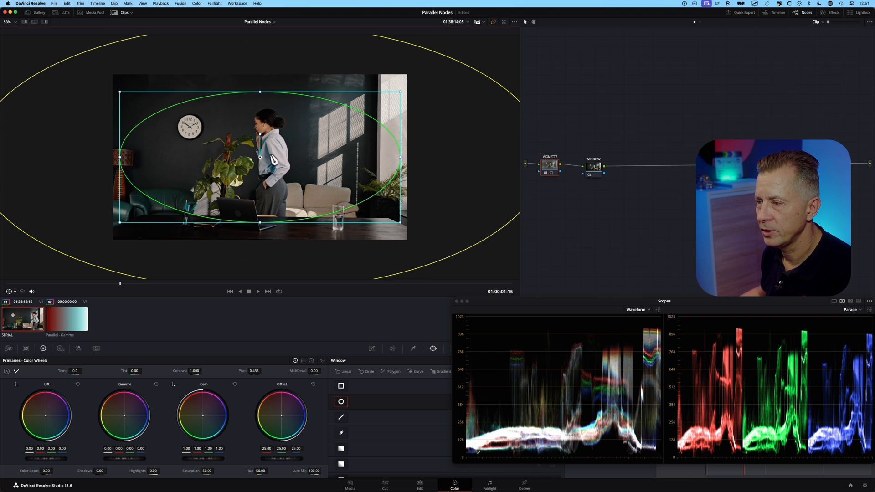
mouse_move(134, 290)
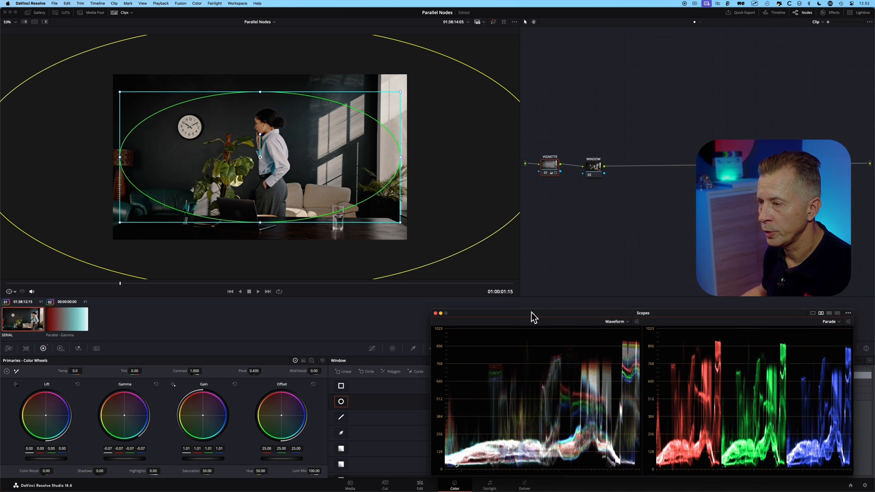
mouse_move(546, 208)
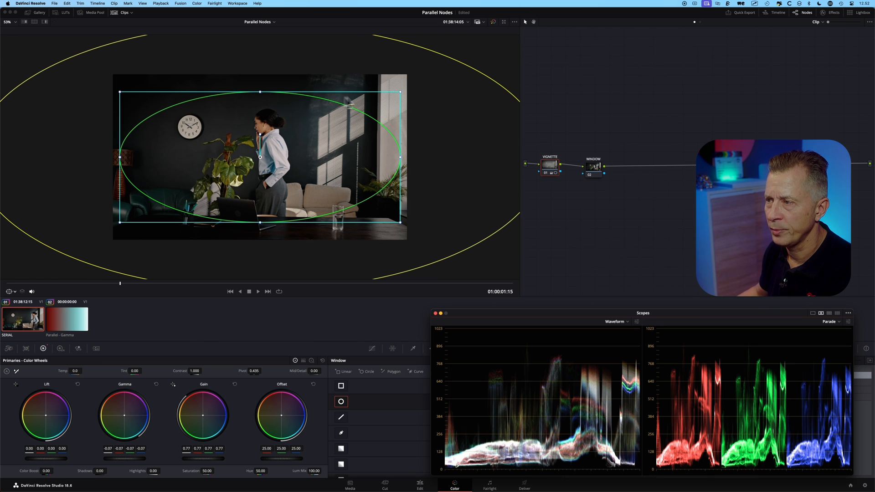
mouse_move(368, 104)
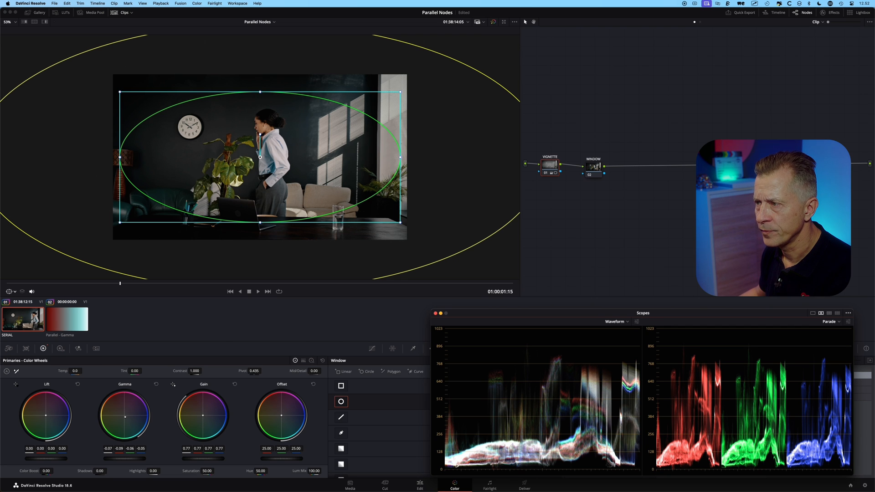
mouse_move(418, 92)
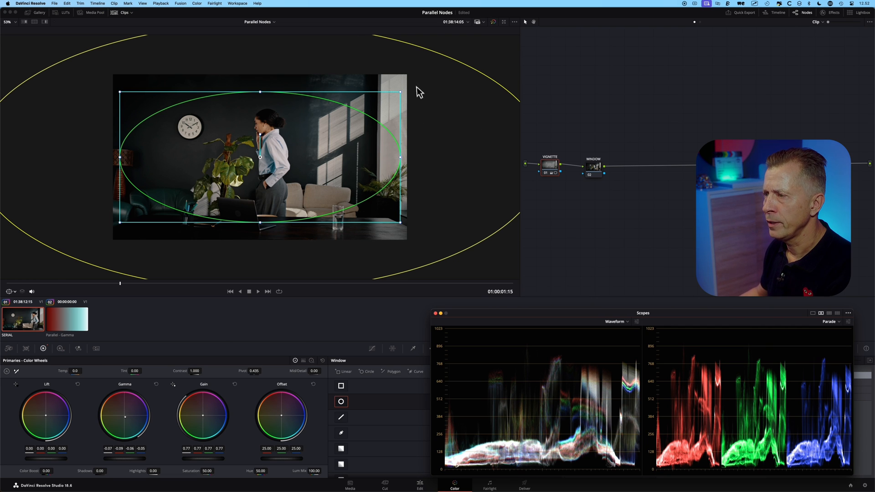
mouse_move(410, 96)
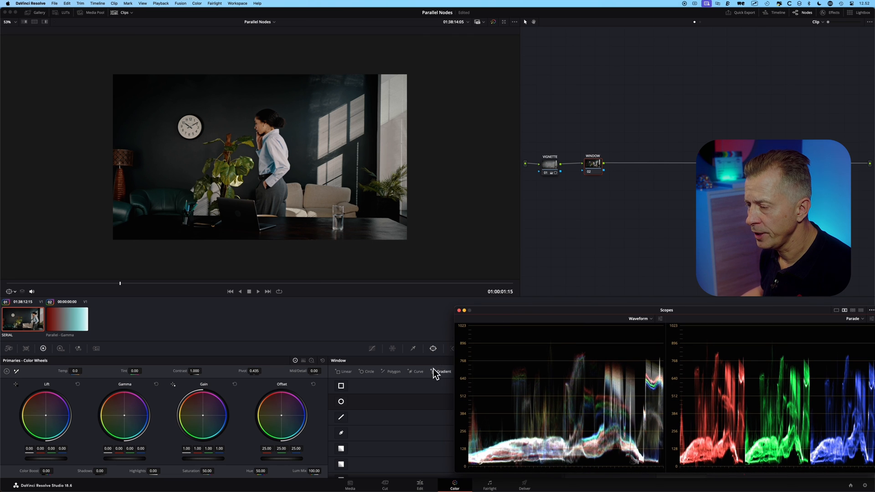
Add a gradient window to the WINDOW node to brighten the sunlit window side.
click(442, 371)
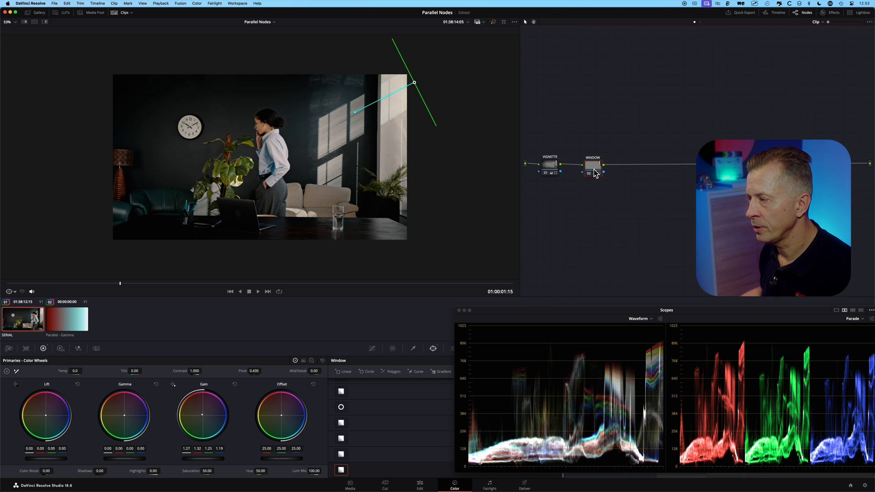
mouse_move(552, 166)
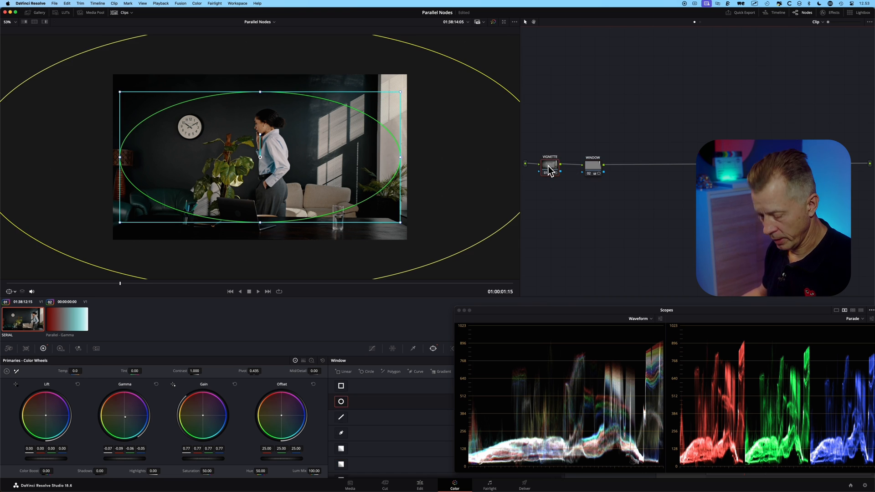
Paste the VIGNETTE and WINDOW grades into the parallel version, then return to SERIAL.
key(cmd+c)
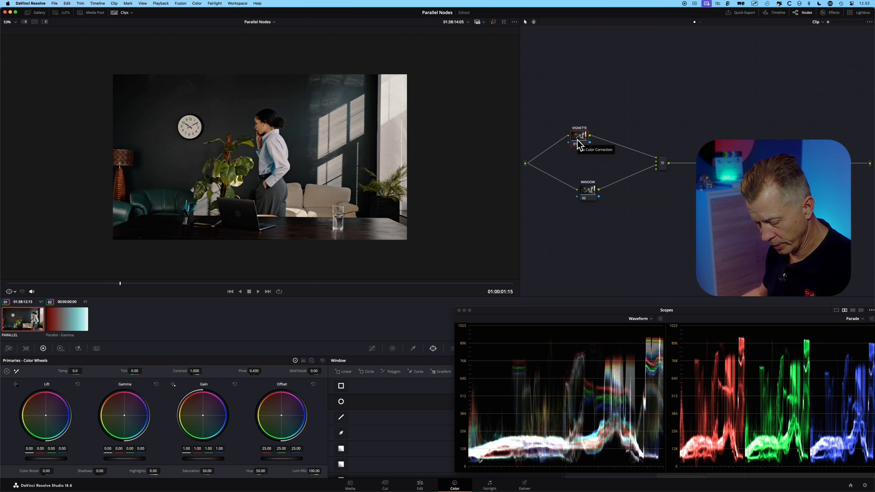
key(cmd+v)
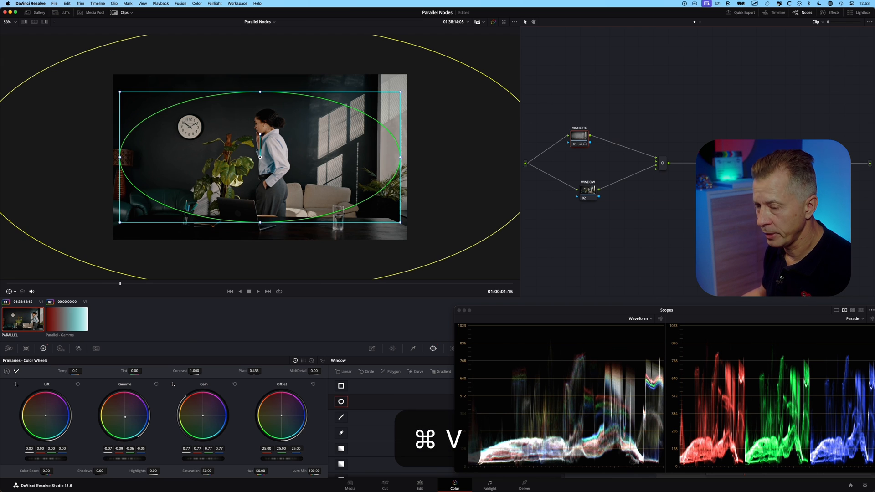
key(cmd+b)
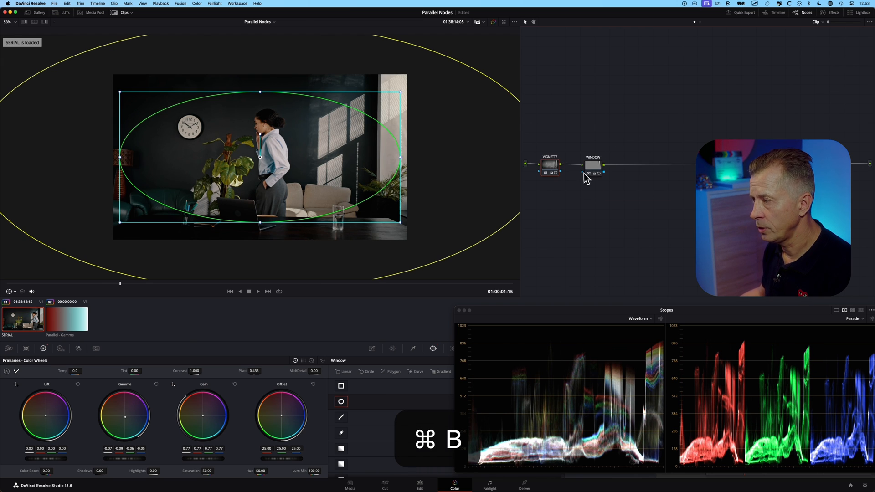
key(cmd+n)
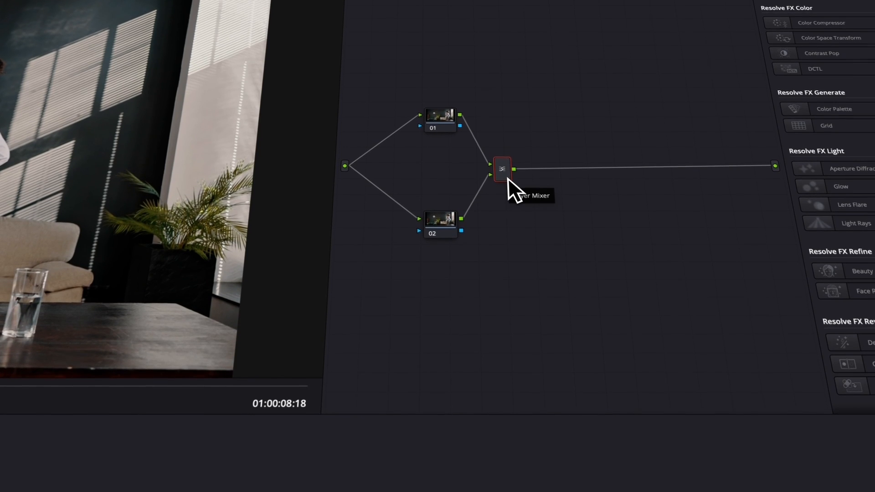
Open the Layer Mixer node's Composite Mode list, with Normal checked.
right_click(501, 169)
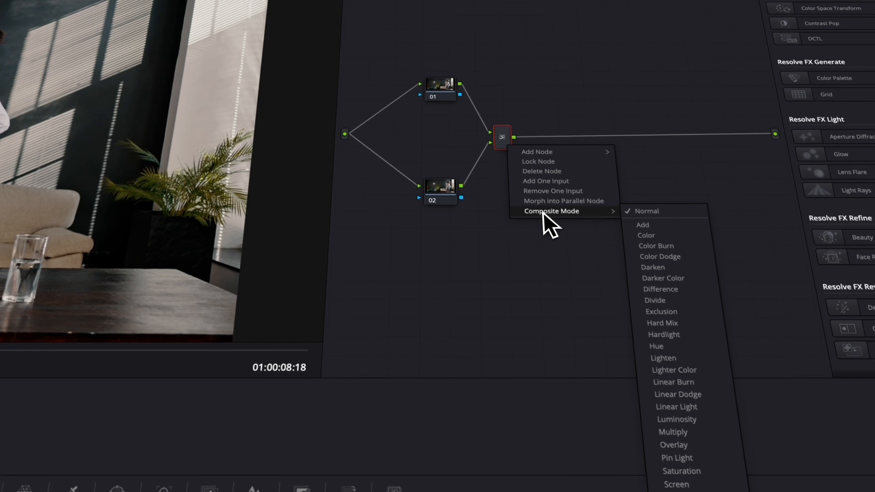
mouse_move(663, 320)
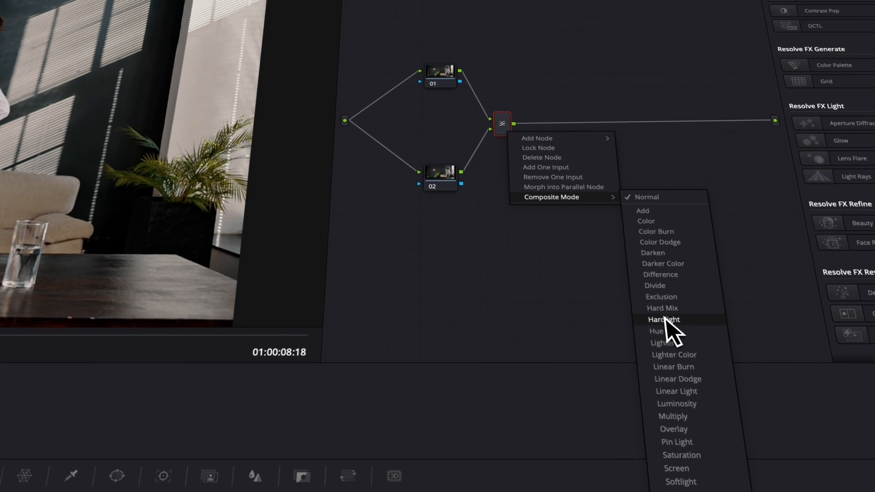